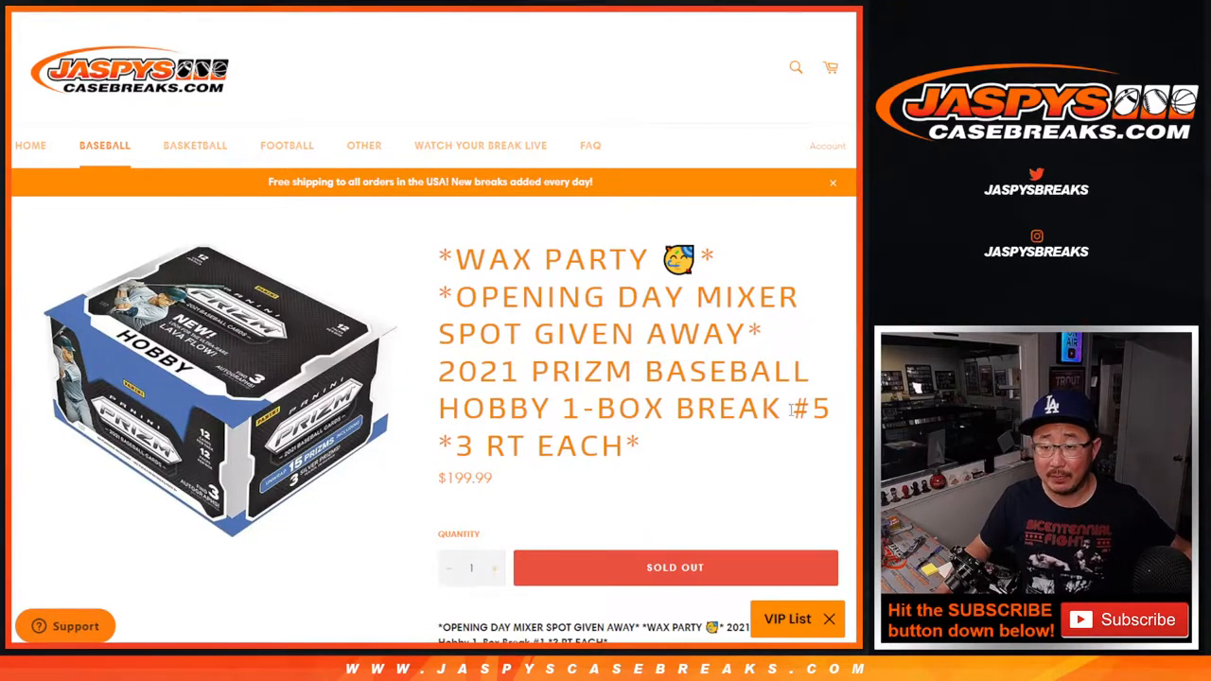
Highlight '#5' in the 2021 Prizm Baseball Hobby 1-Box Break product title
scroll(down, 3)
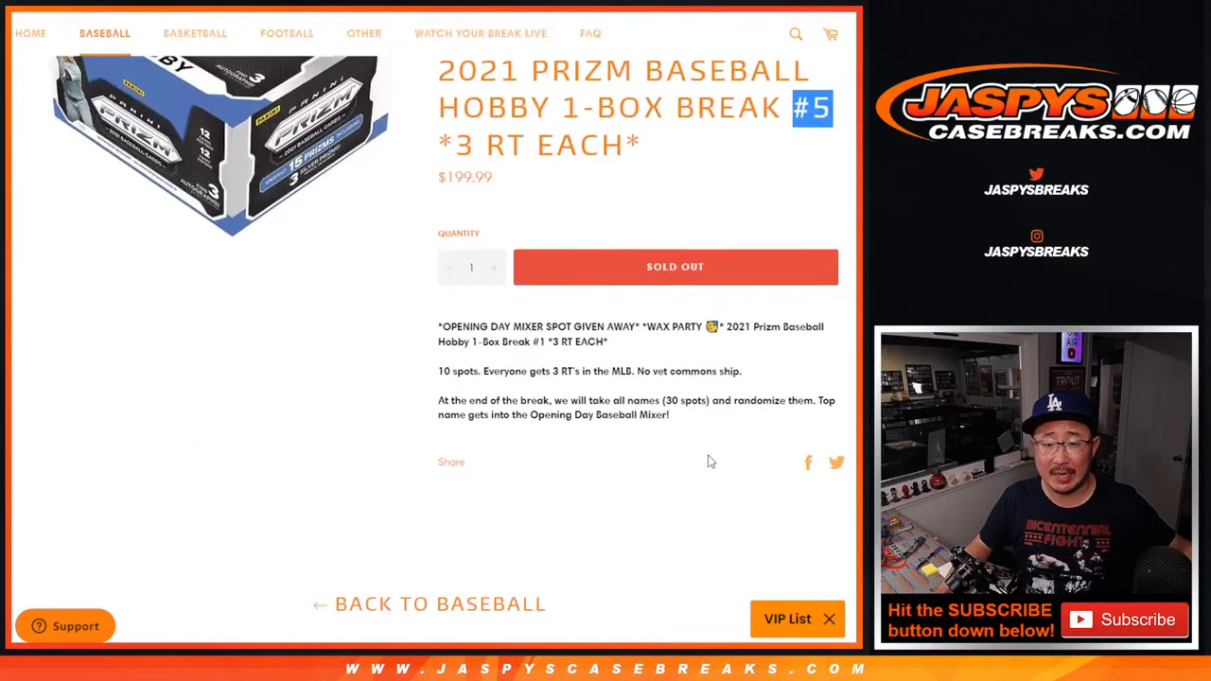
scroll(up, 3)
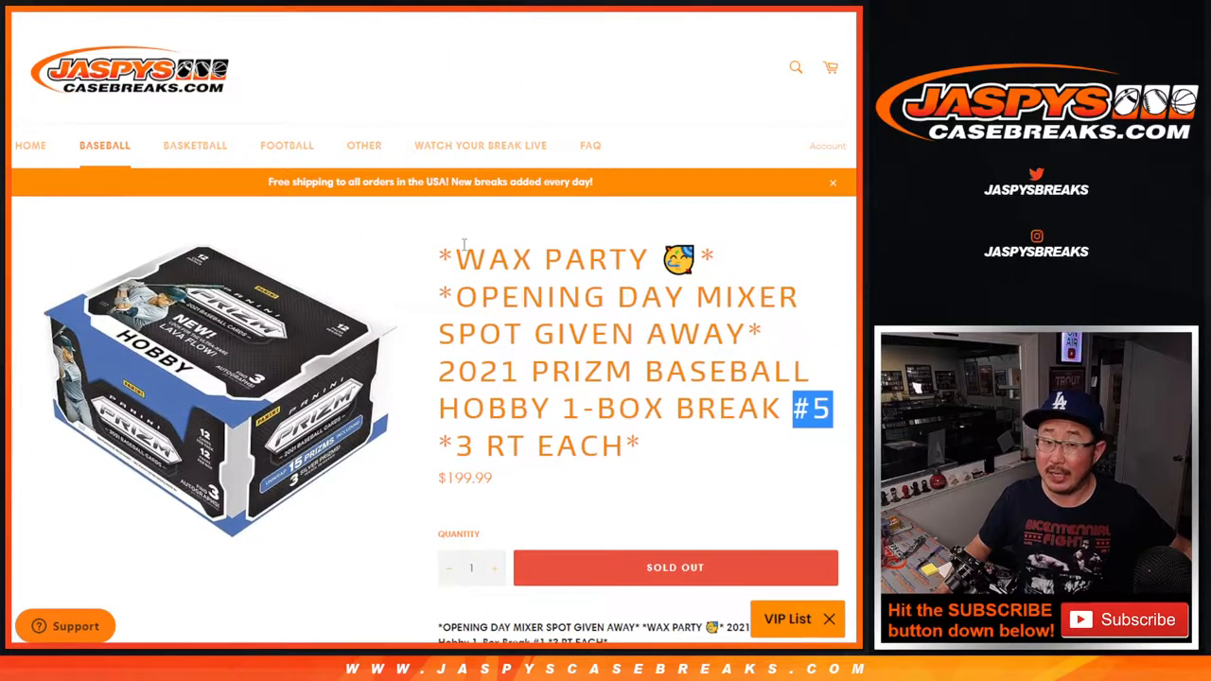
drag(454, 296, 572, 333)
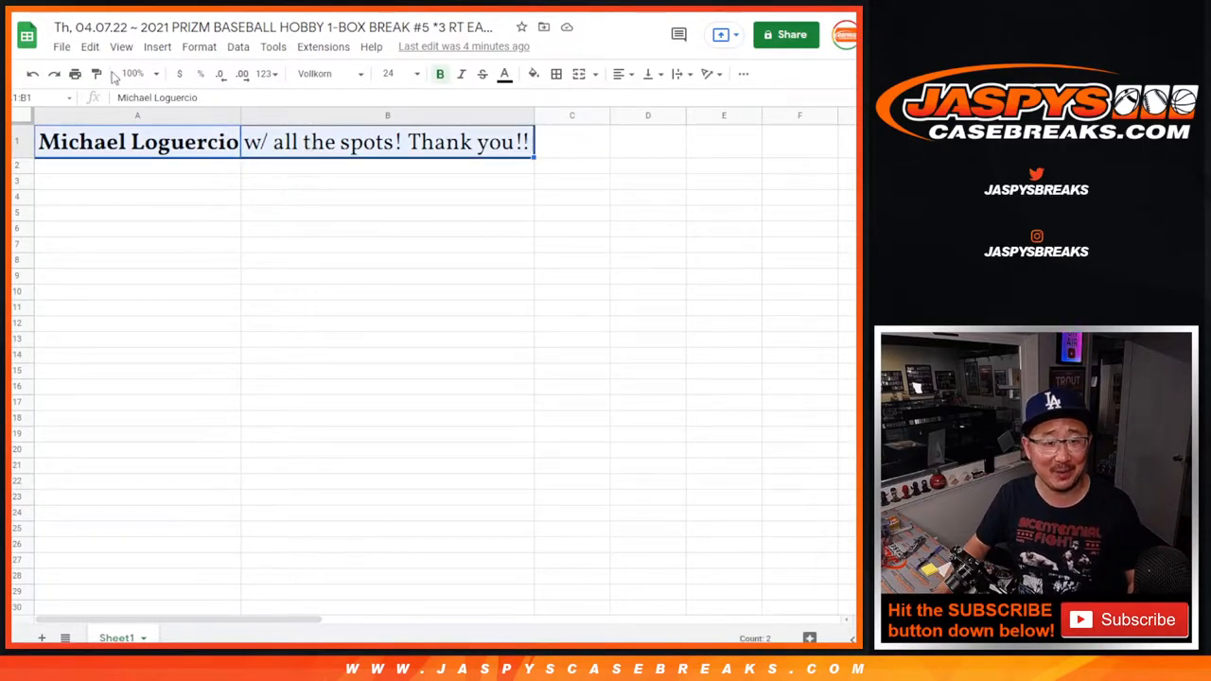
click(132, 73)
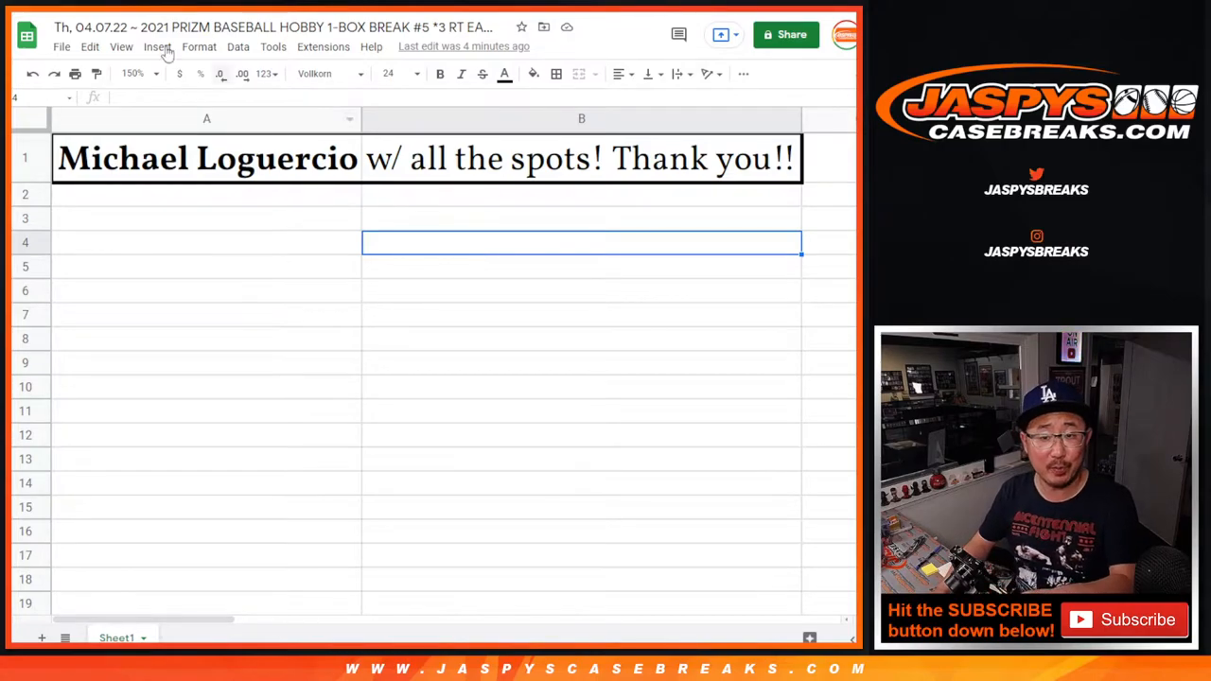
click(128, 637)
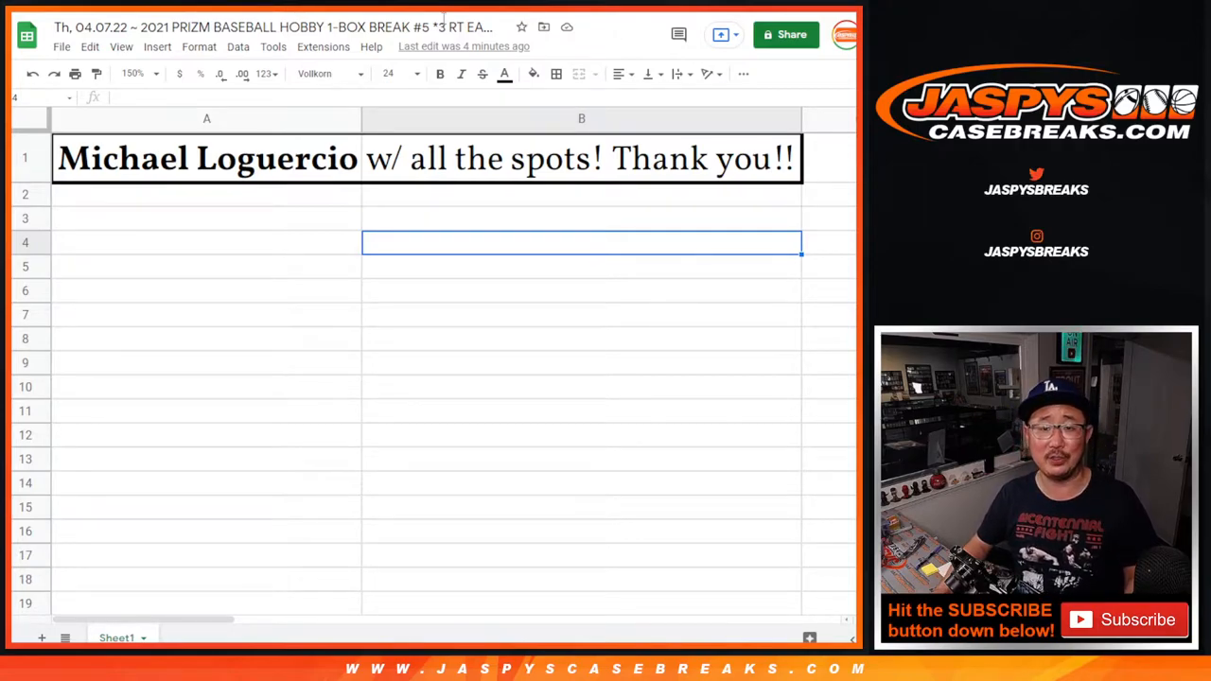
click(206, 158)
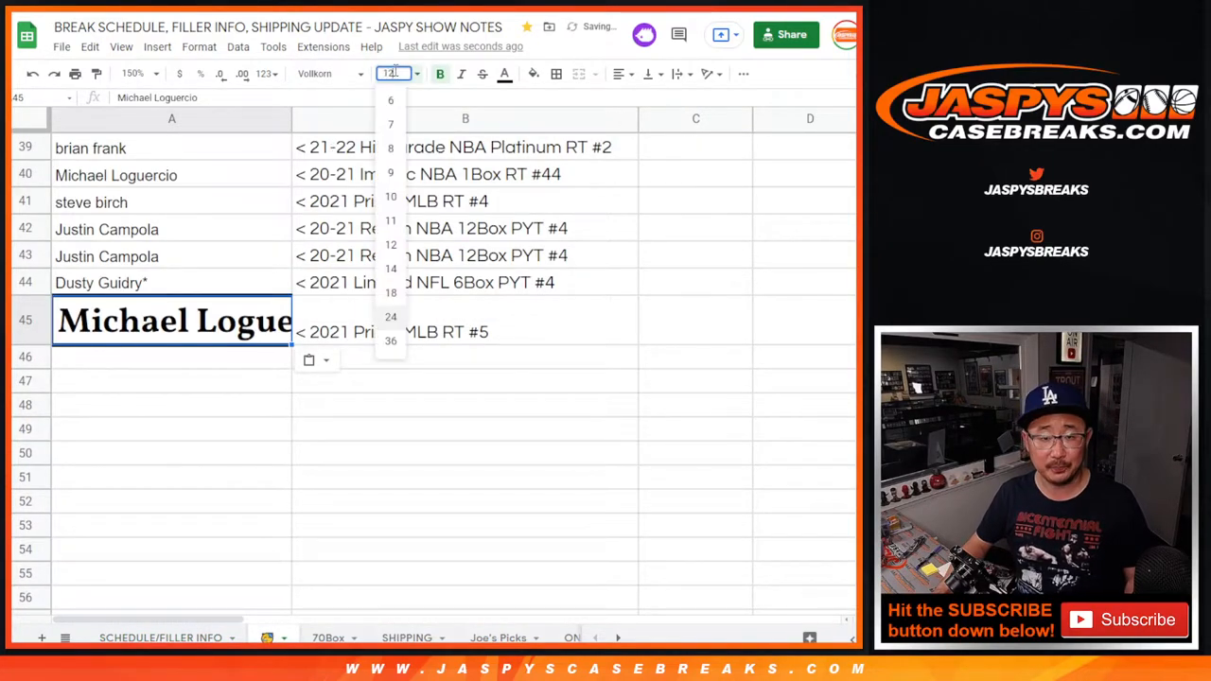
Shrink the pasted buyer name in A45 to font size 10
click(390, 244)
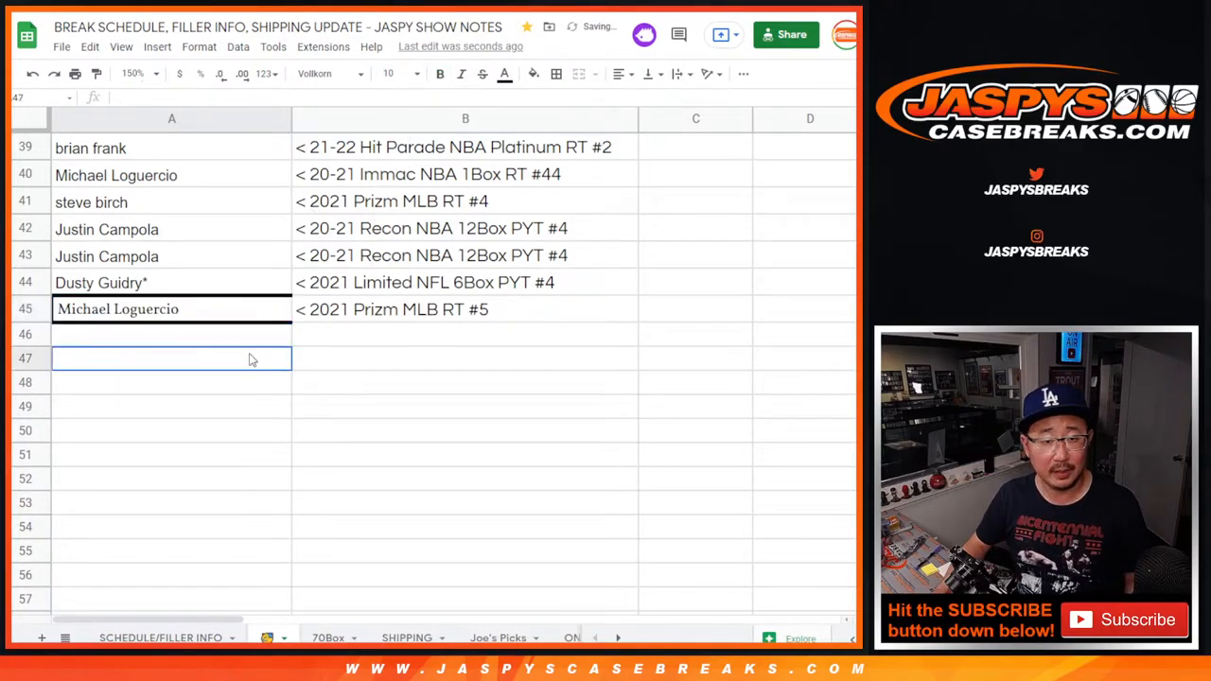
click(557, 74)
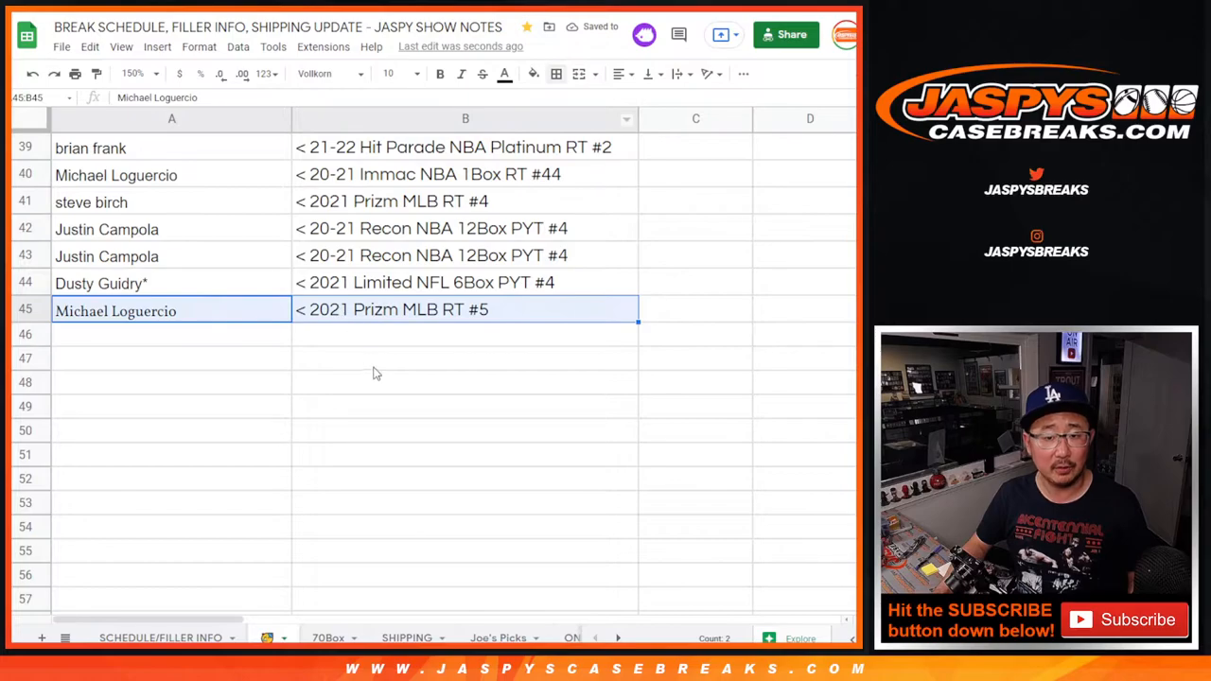
scroll(up, 3)
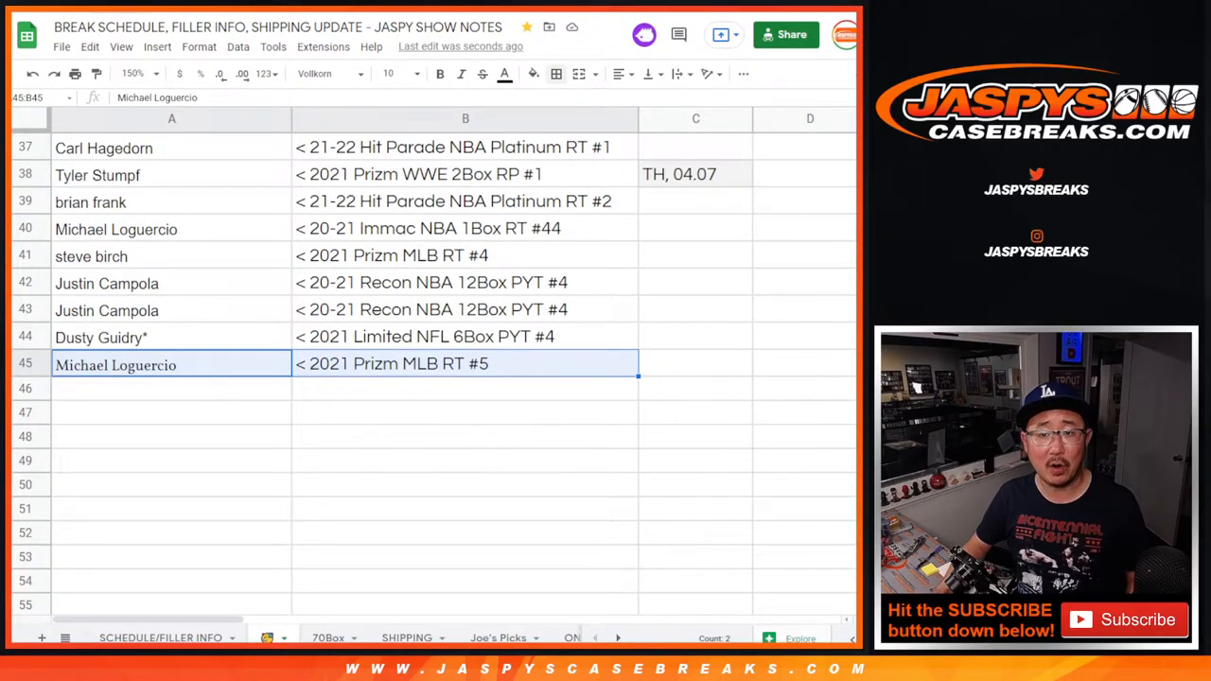
Switch to the 70Box sheet showing the buyer with /przm5 in row 24
click(171, 364)
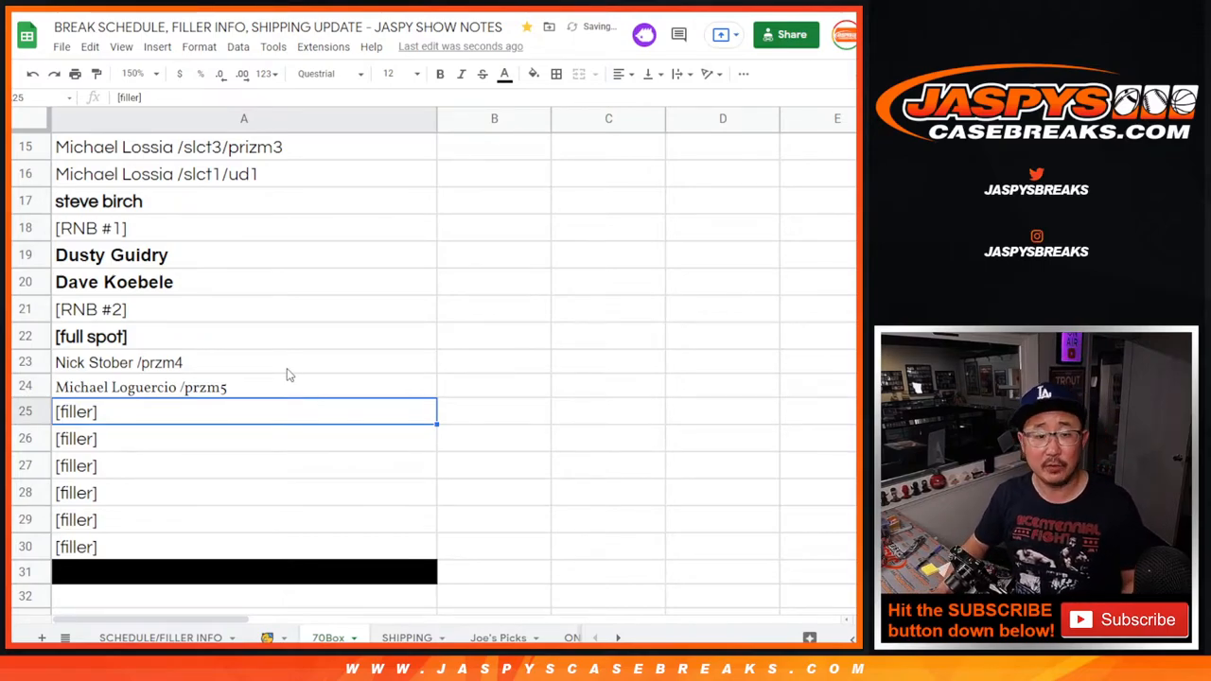
mouse_move(36, 312)
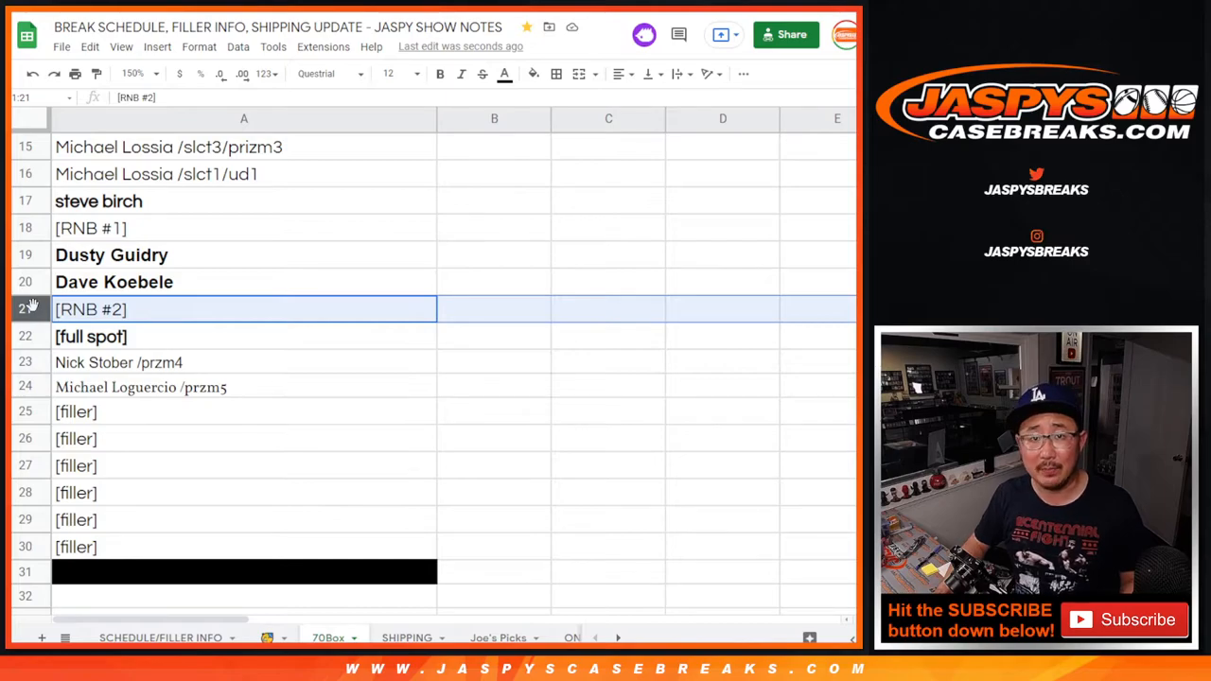
mouse_move(113, 342)
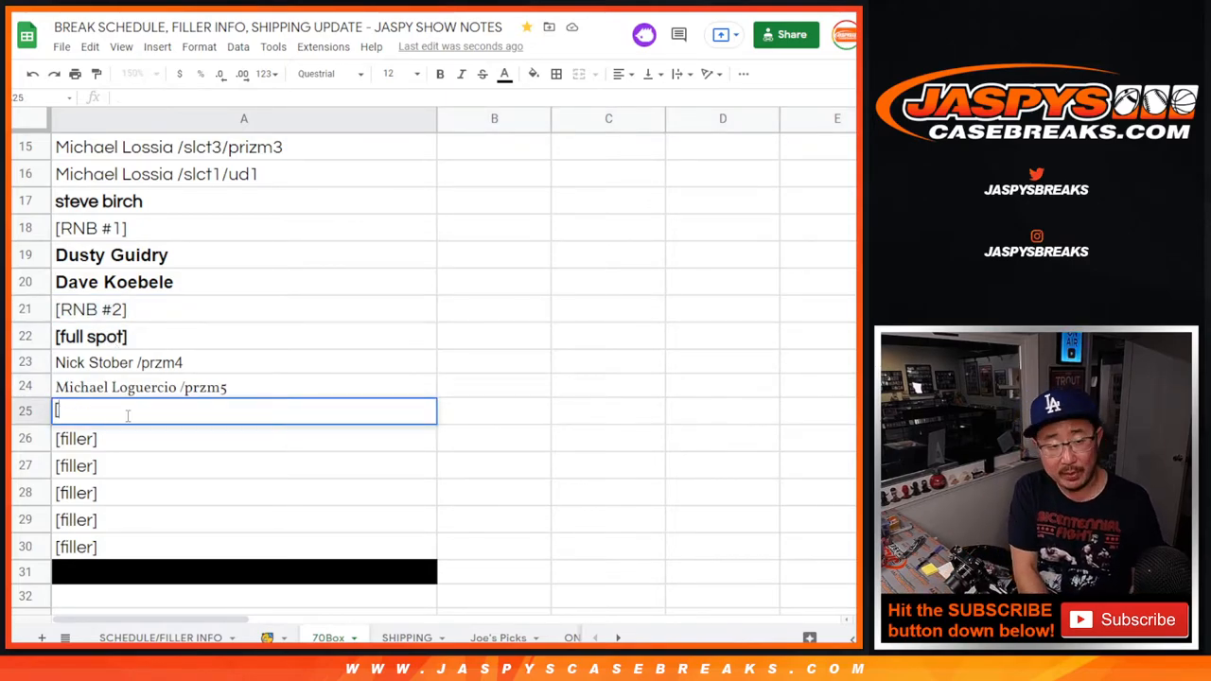
Replace the [filler] entry in A25 with [RNB #3] and deselect
text([RNB #3])
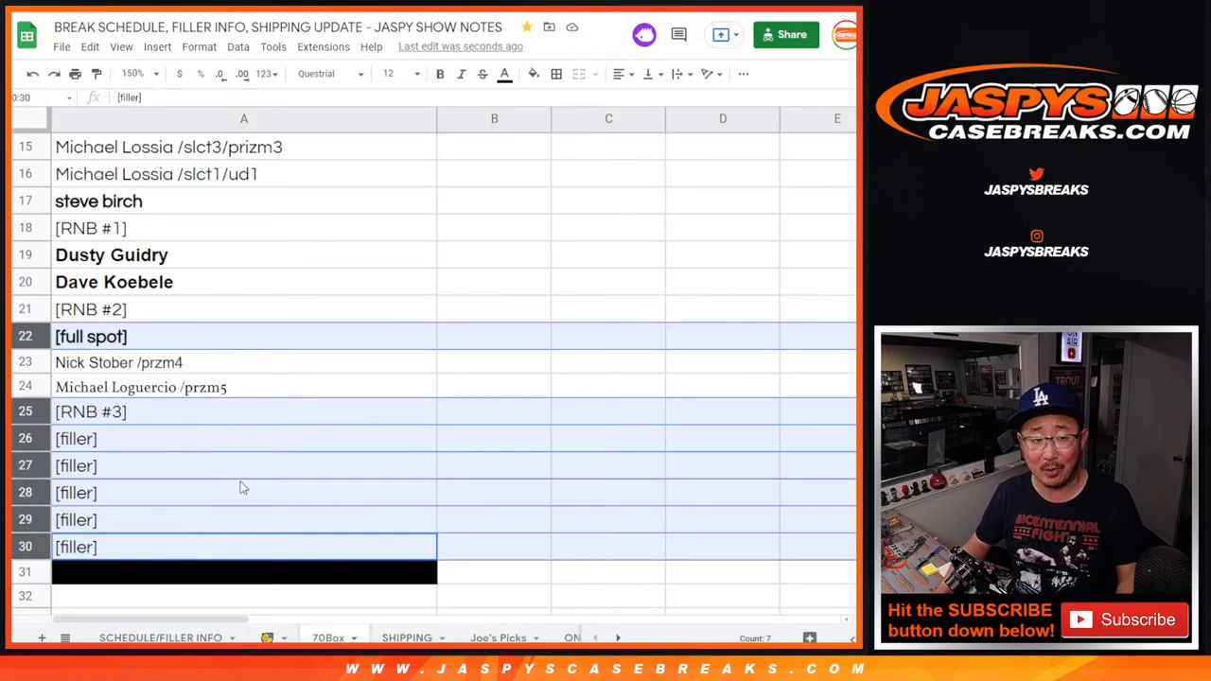
click(244, 492)
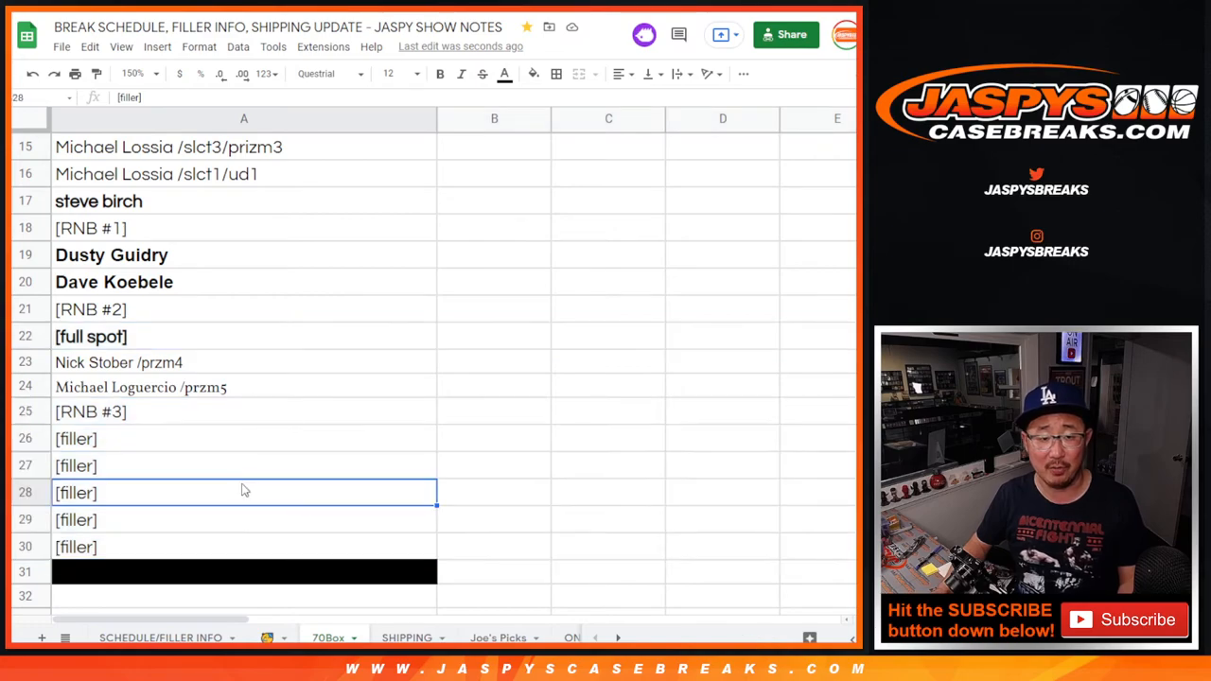
mouse_move(408, 310)
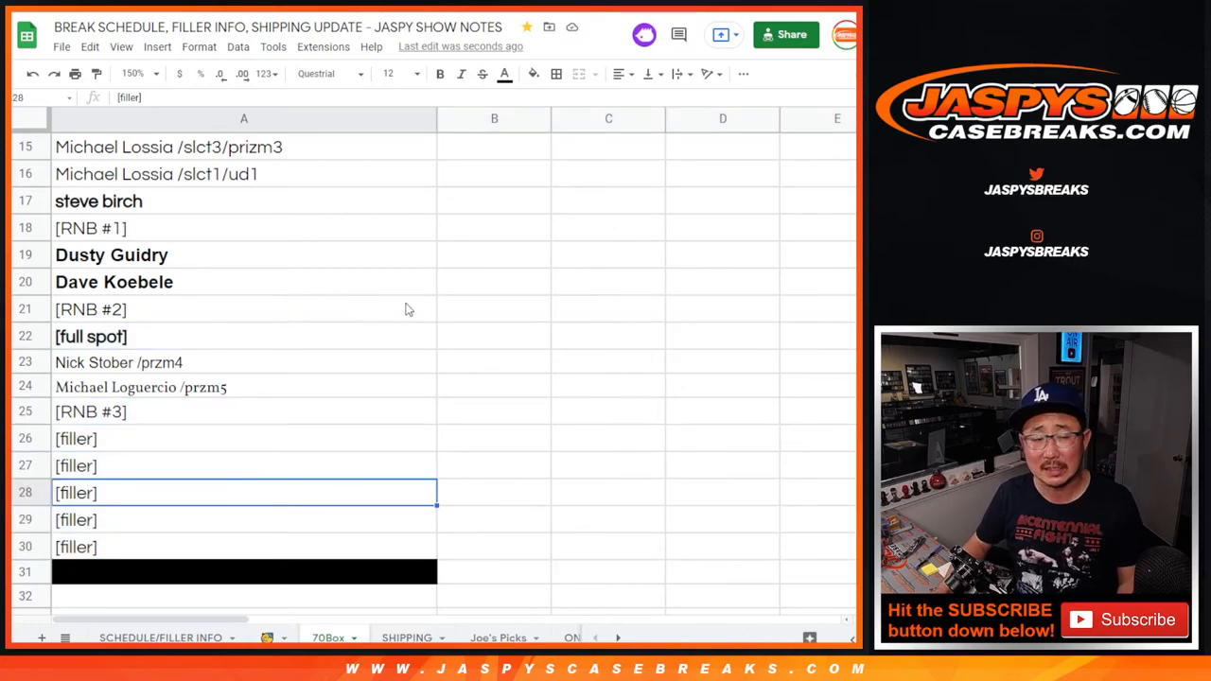